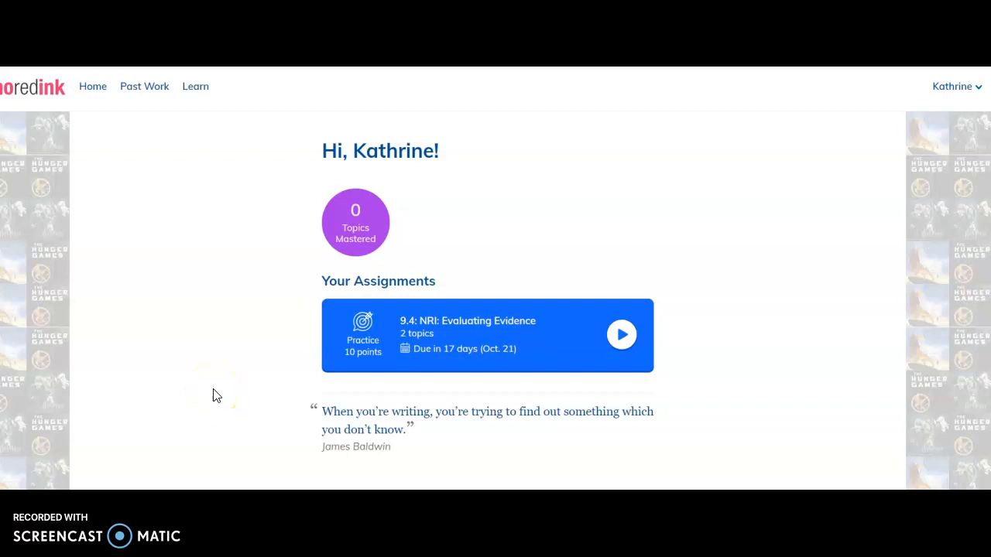
mouse_move(622, 334)
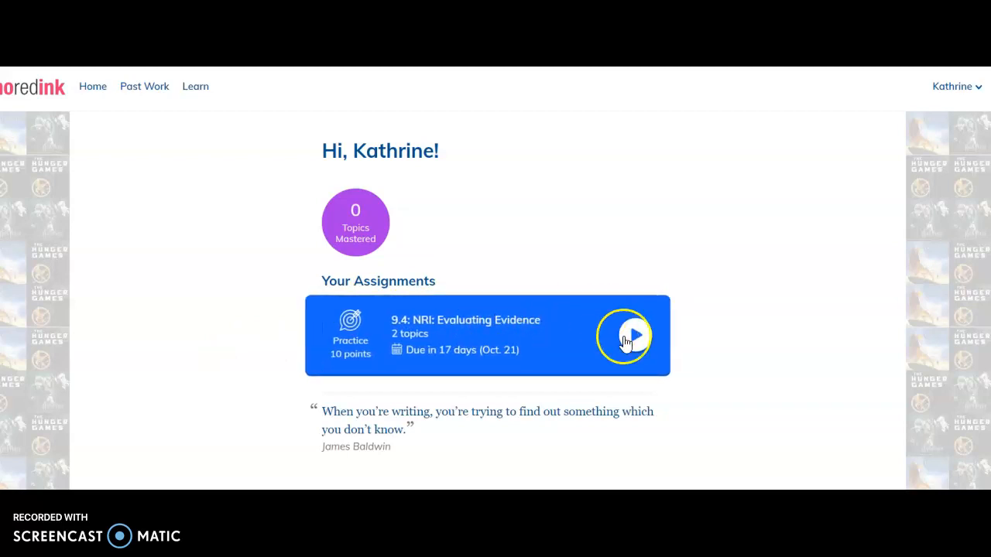
mouse_move(859, 297)
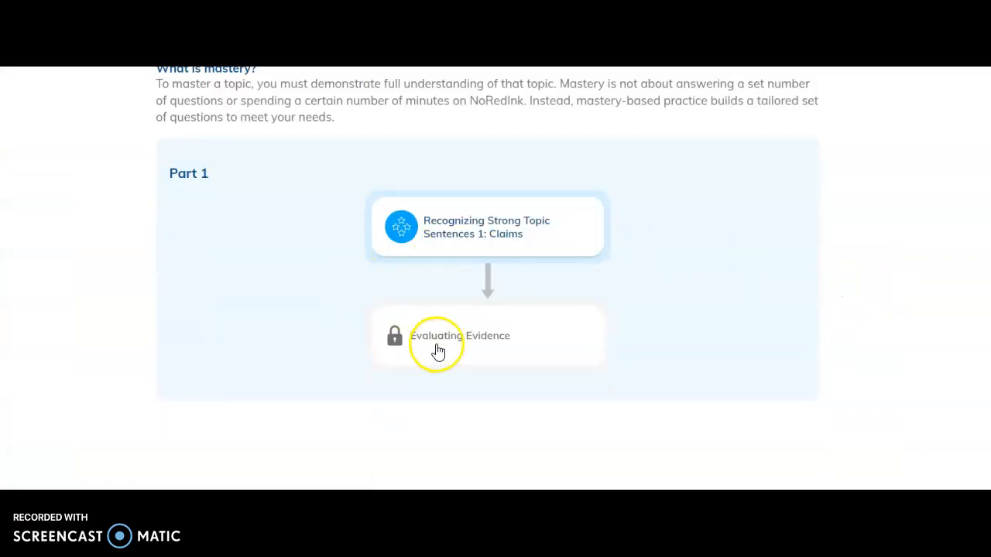
mouse_move(477, 236)
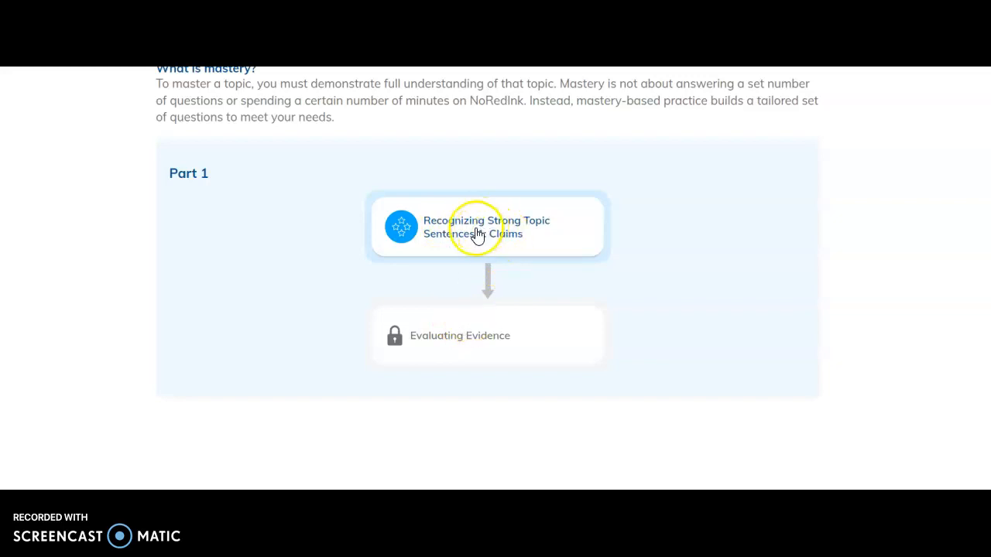
Show the lesson and practice options for Recognizing Strong Topic Sentences 1: Claims
click(486, 226)
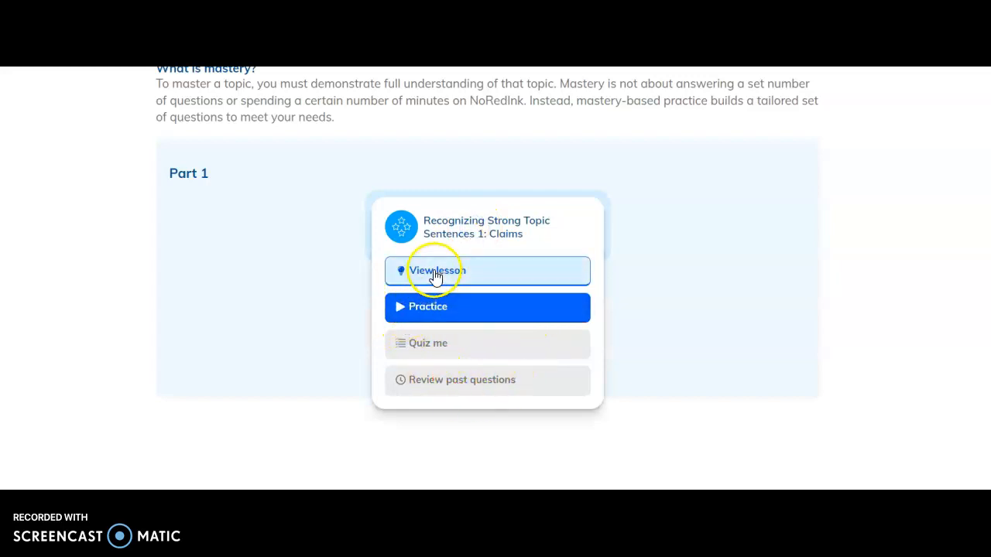
mouse_move(438, 318)
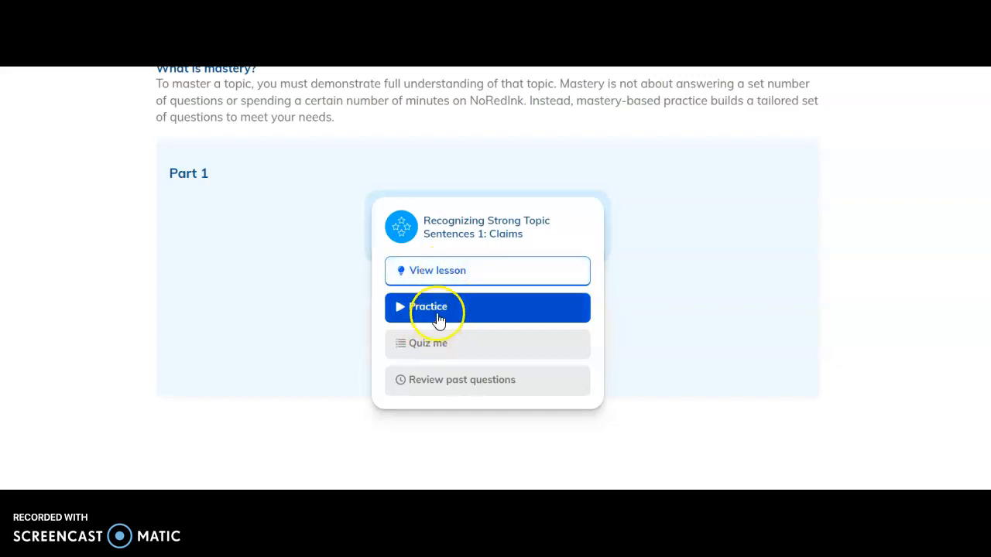
mouse_move(464, 316)
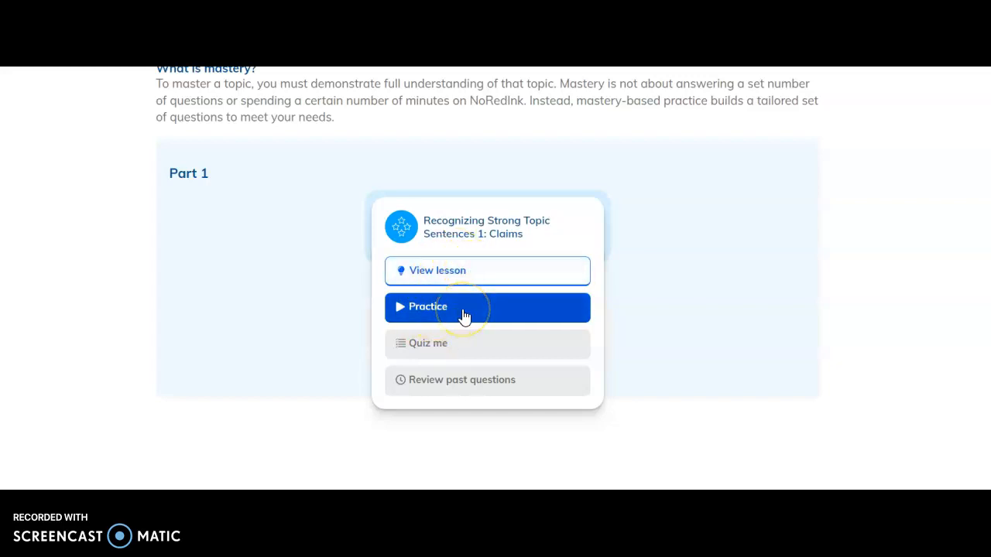
View the Claims lesson and read down to its final examples
click(436, 270)
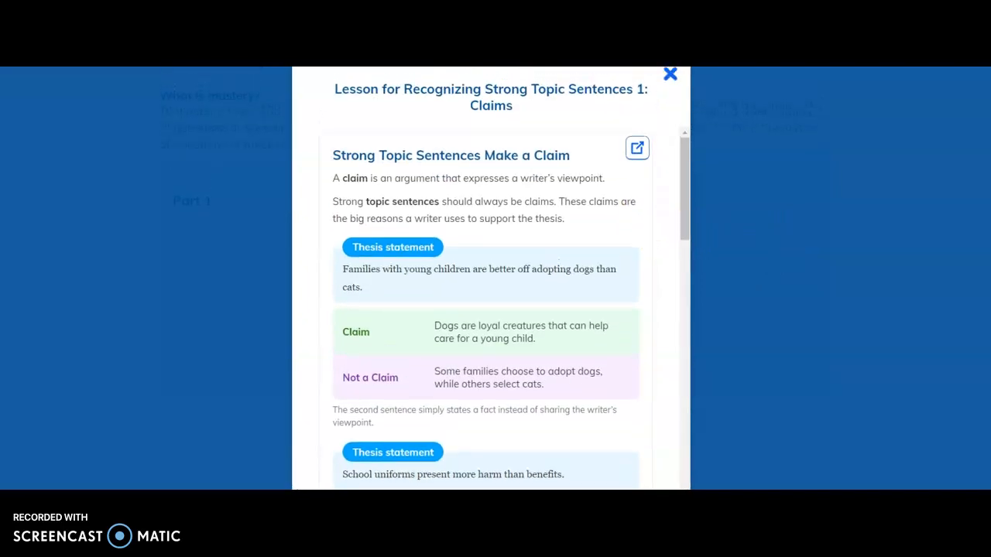
scroll(down, 3)
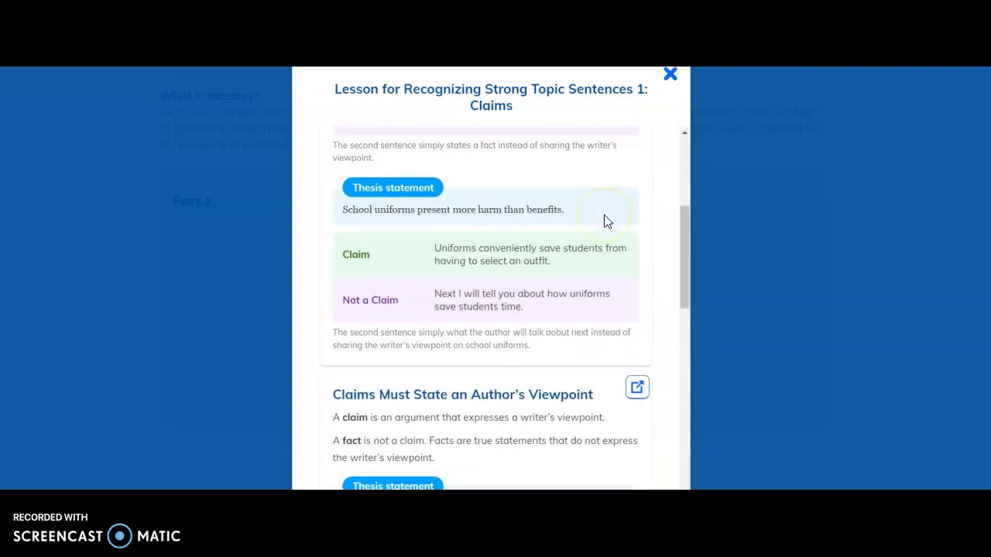
scroll(down, 3)
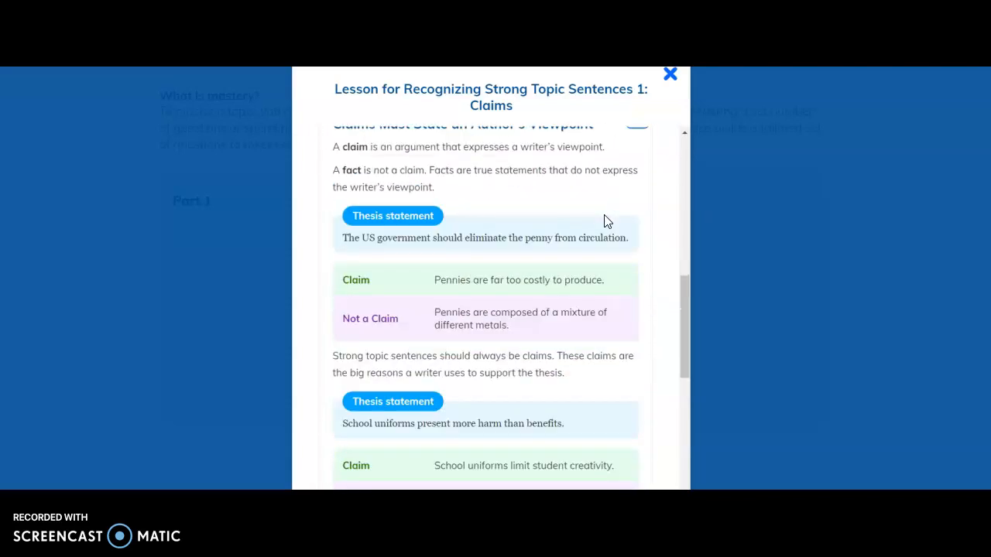
scroll(down, 3)
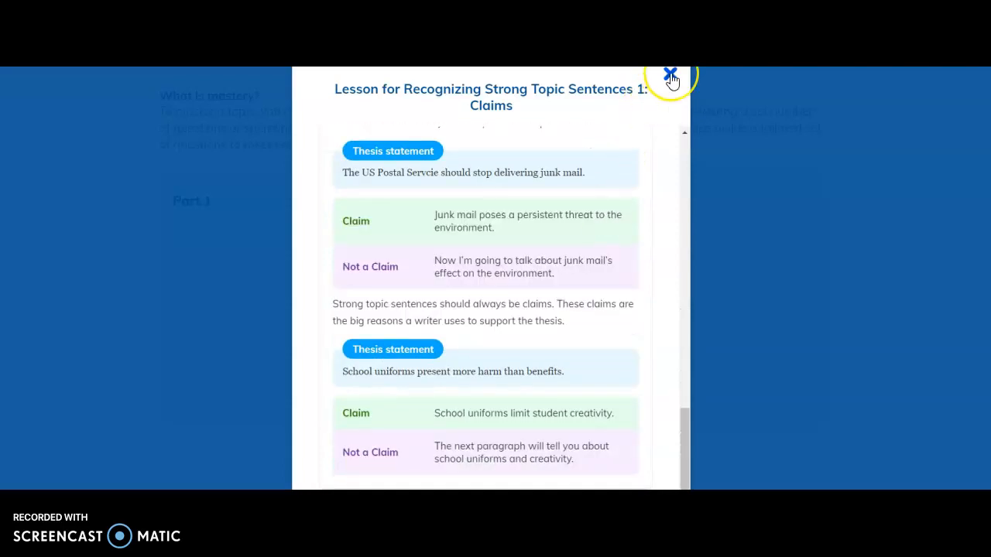
Close the lesson, start Claims practice and advance the tutorial to the strong-claim examples
click(669, 73)
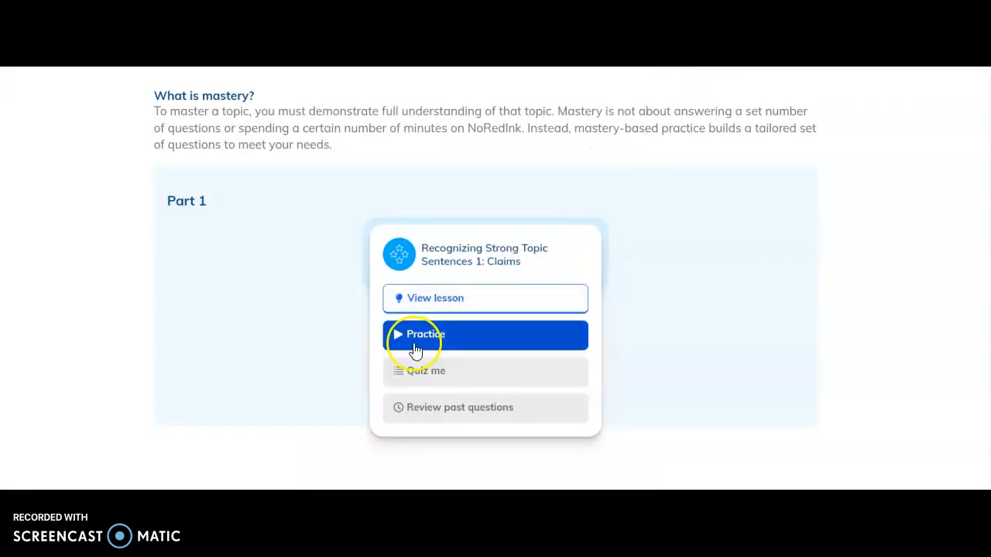
click(424, 334)
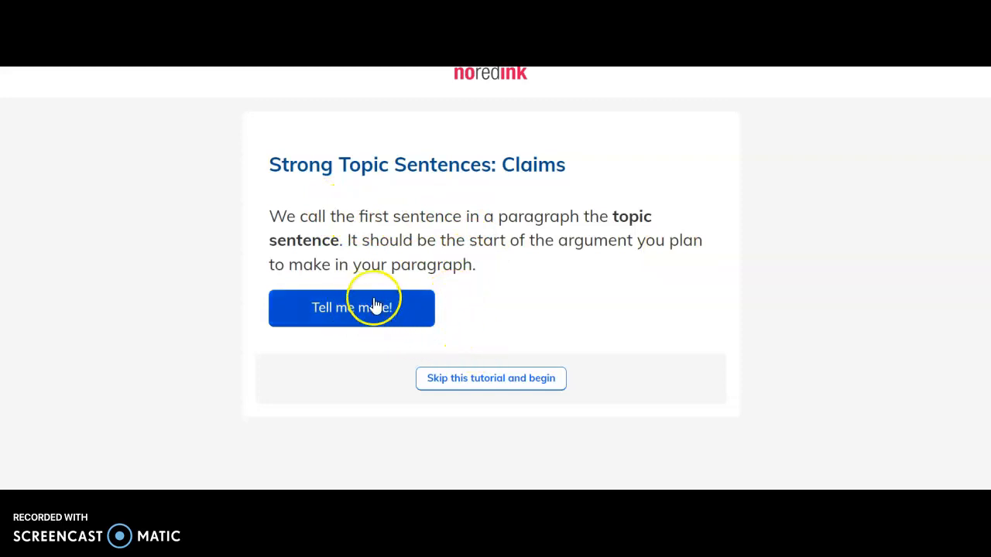
mouse_move(474, 384)
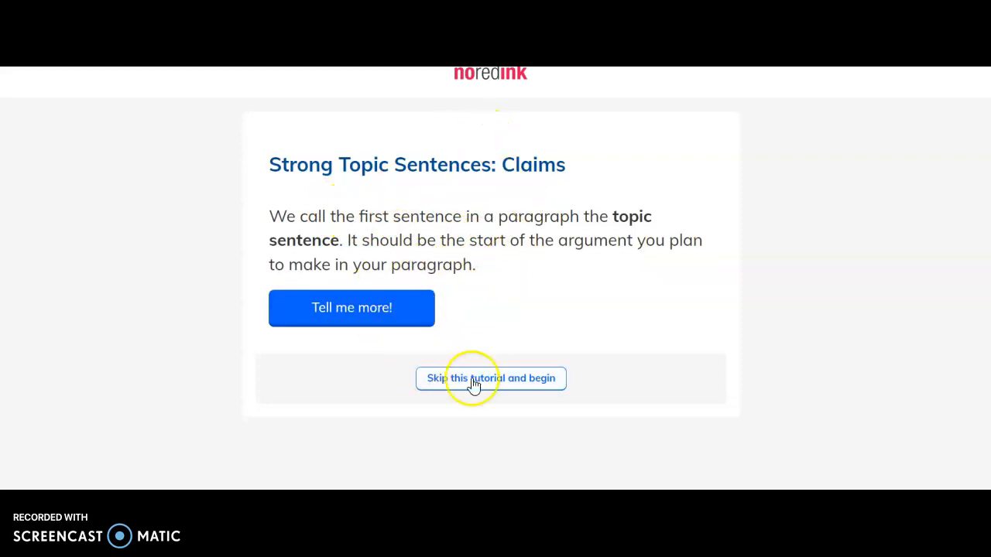
mouse_move(394, 315)
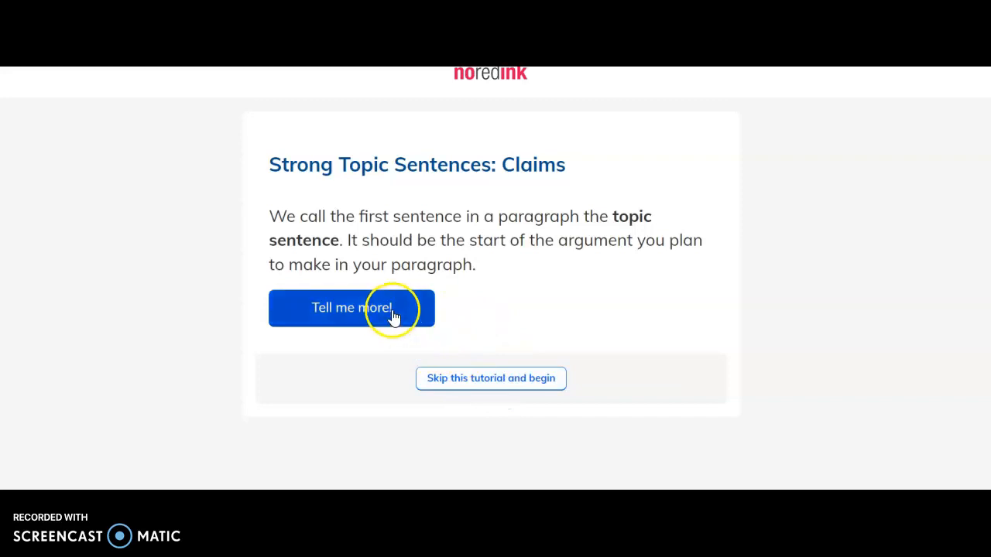
click(352, 306)
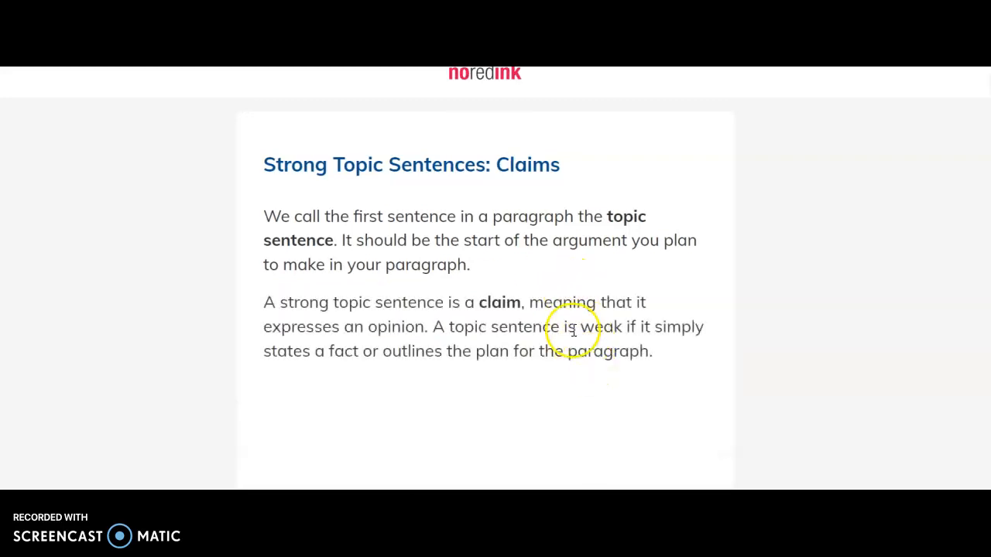
scroll(down, 3)
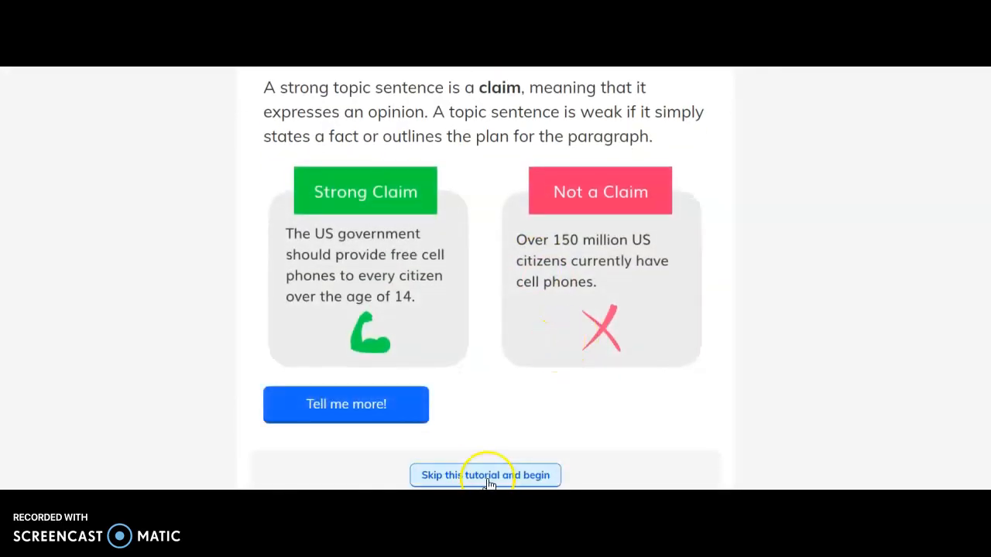
mouse_move(797, 380)
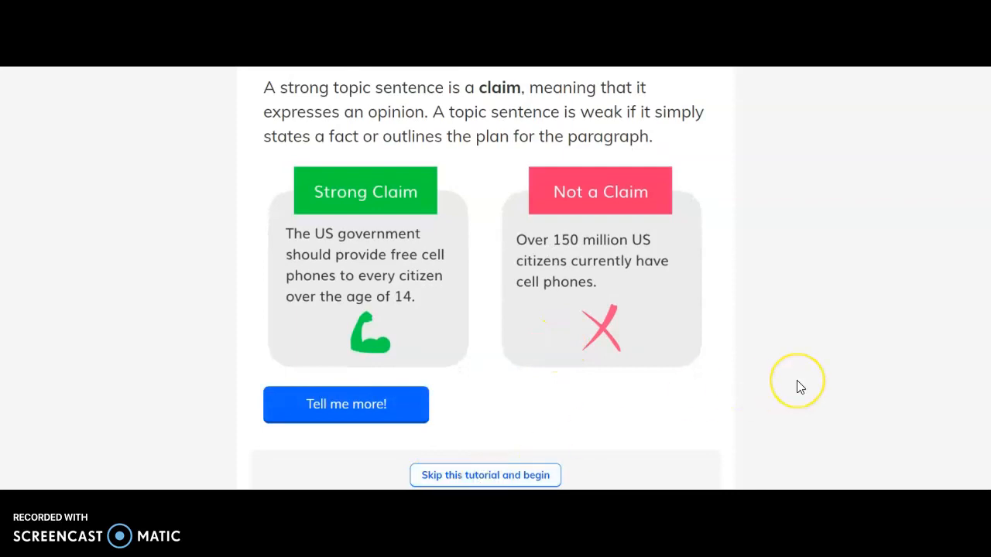
Skip the tutorial and answer whether the Shrek topic sentence is a claim
click(484, 474)
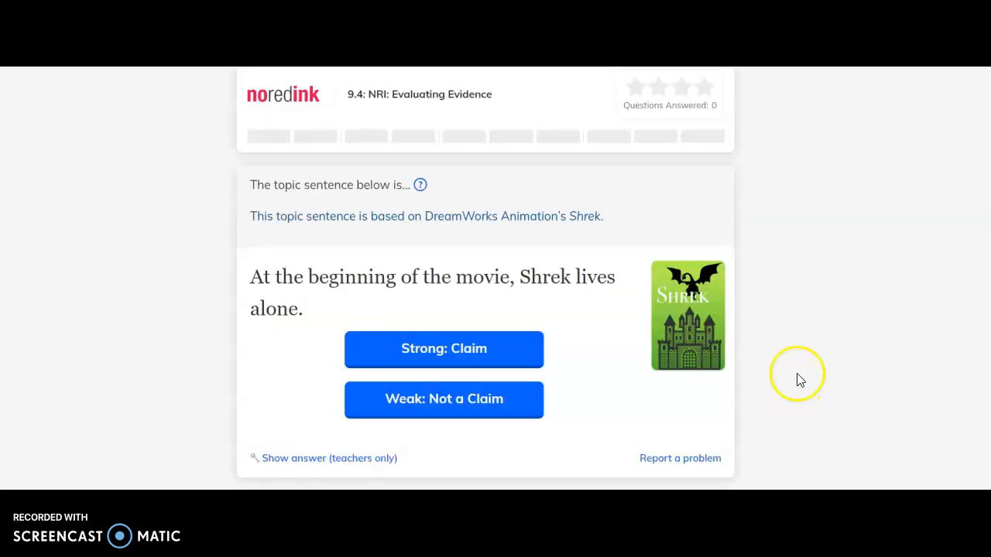
mouse_move(350, 232)
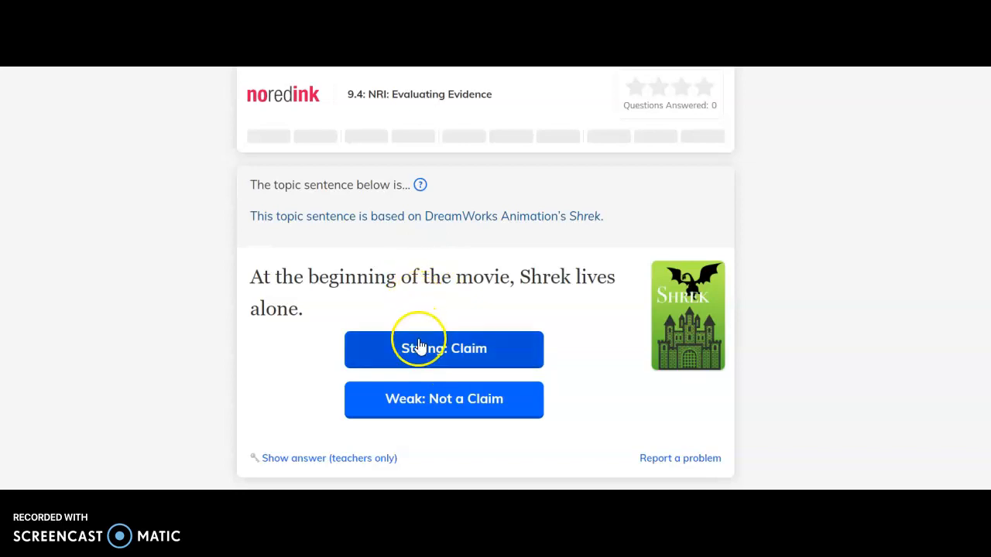
mouse_move(586, 346)
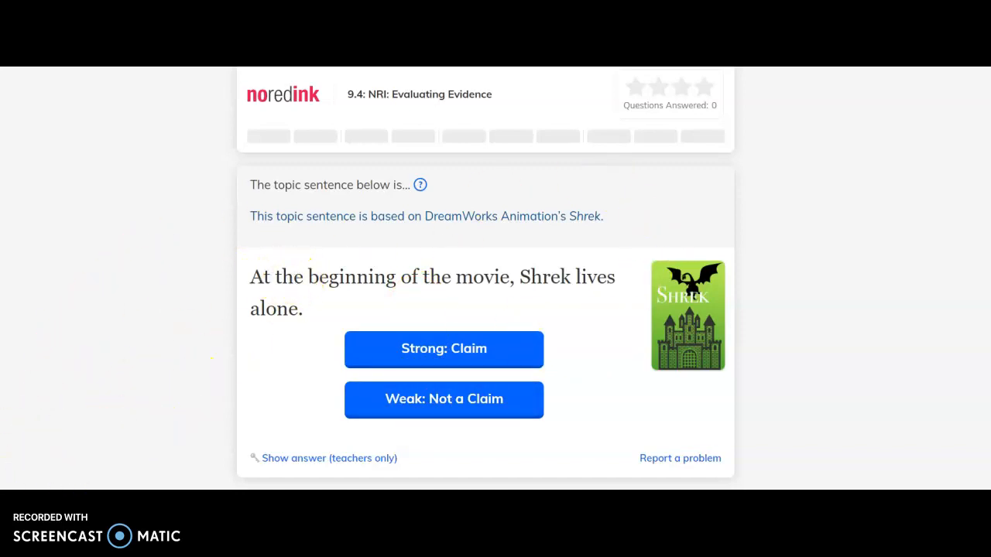
click(442, 348)
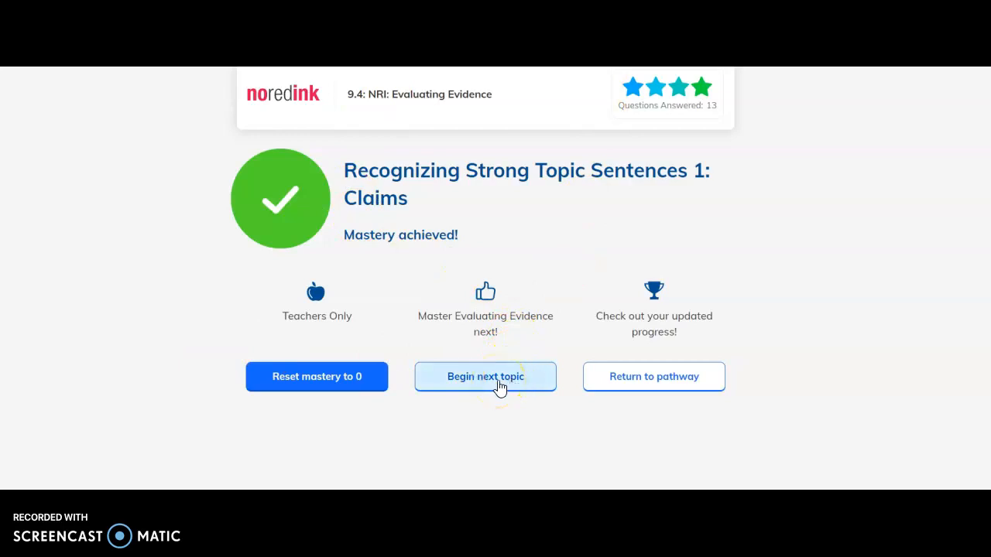
Back out of the next topic and return to the 9.4 pathway at the Evaluating Evidence card
click(486, 376)
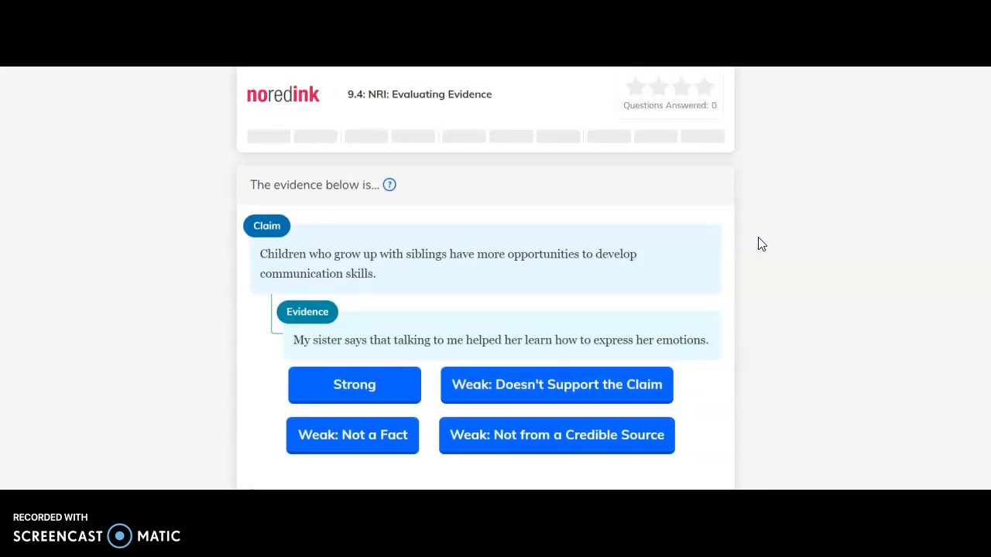
scroll(down, 3)
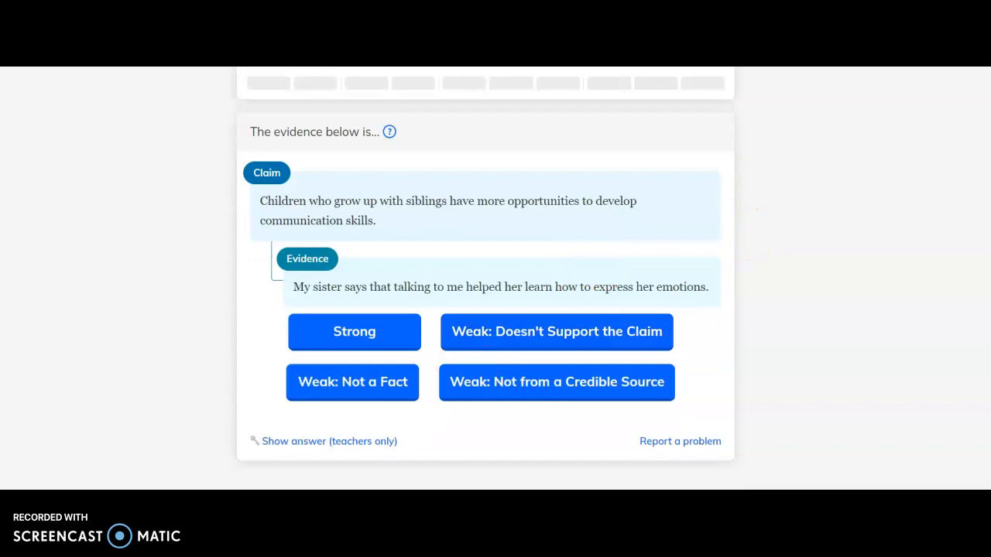
click(353, 331)
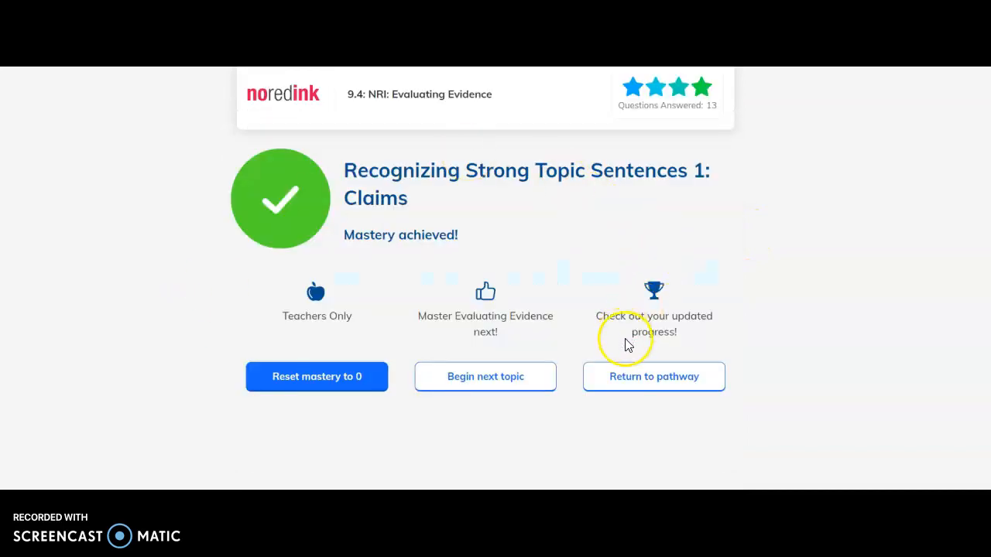
click(653, 377)
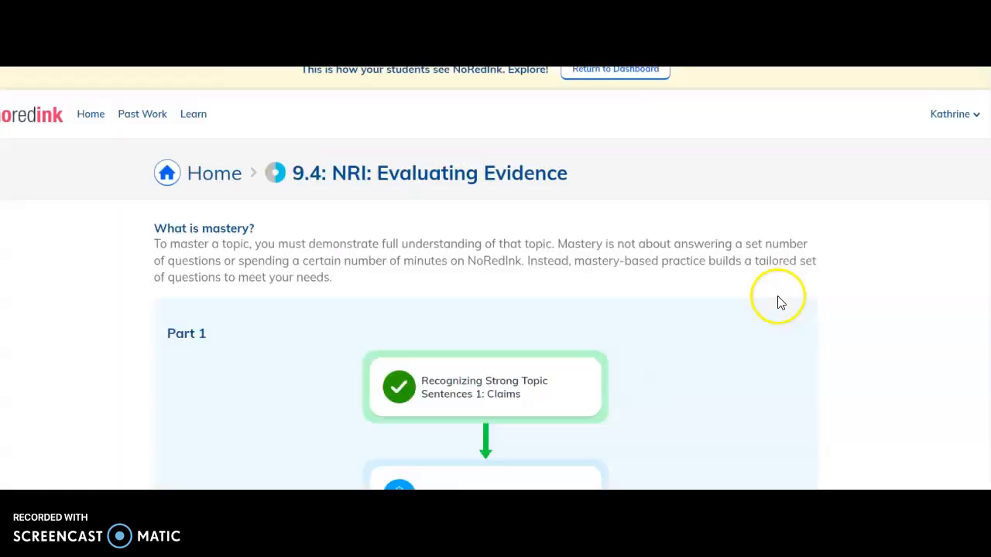
scroll(down, 3)
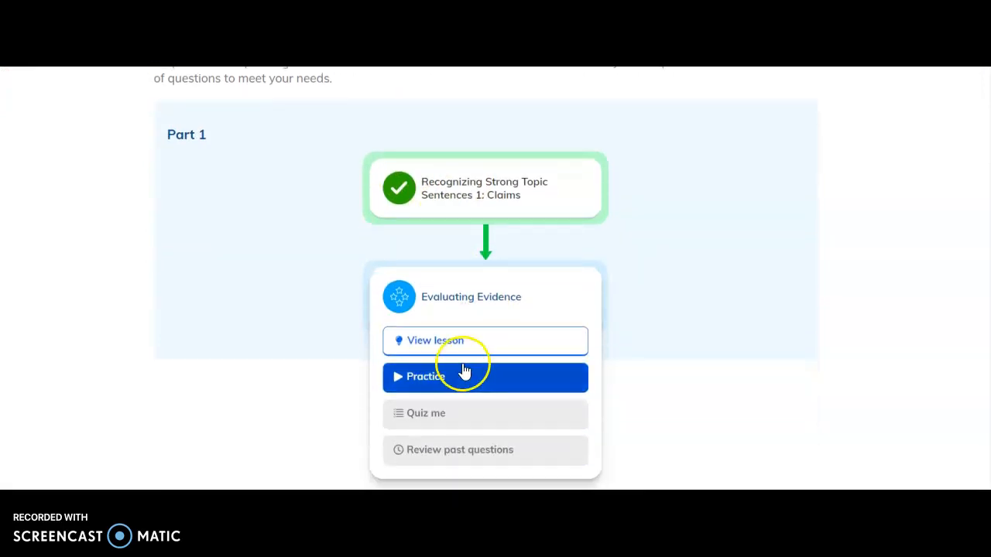
mouse_move(455, 356)
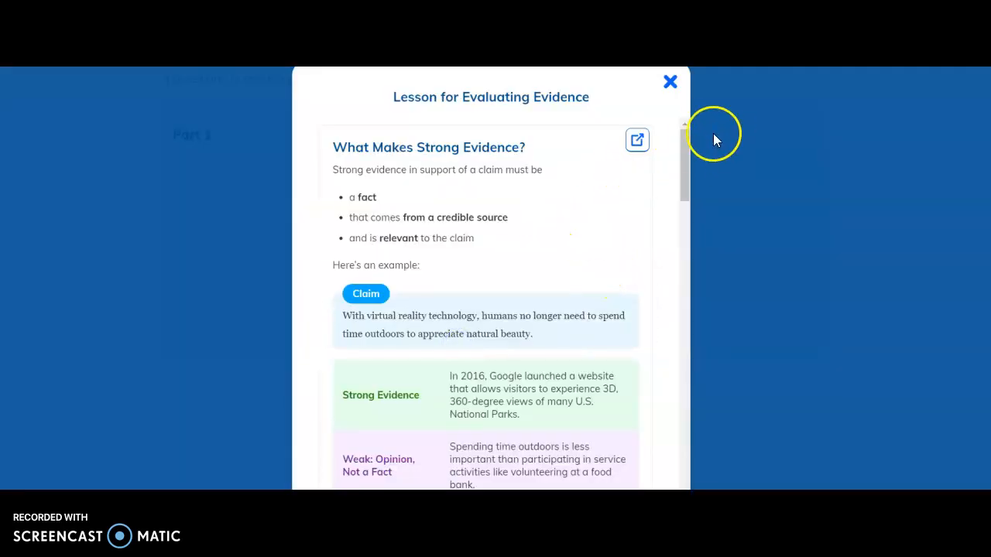
scroll(down, 3)
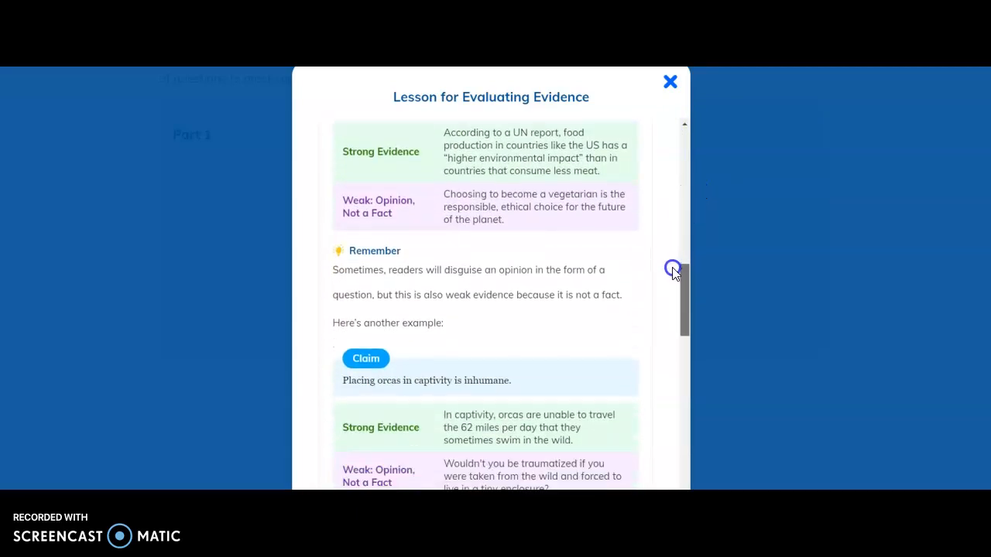
scroll(down, 3)
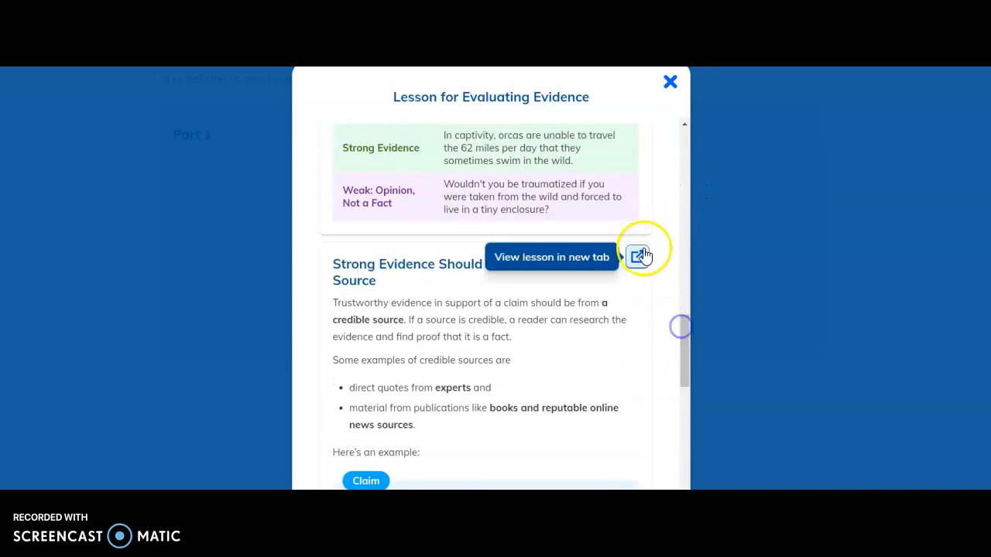
scroll(down, 3)
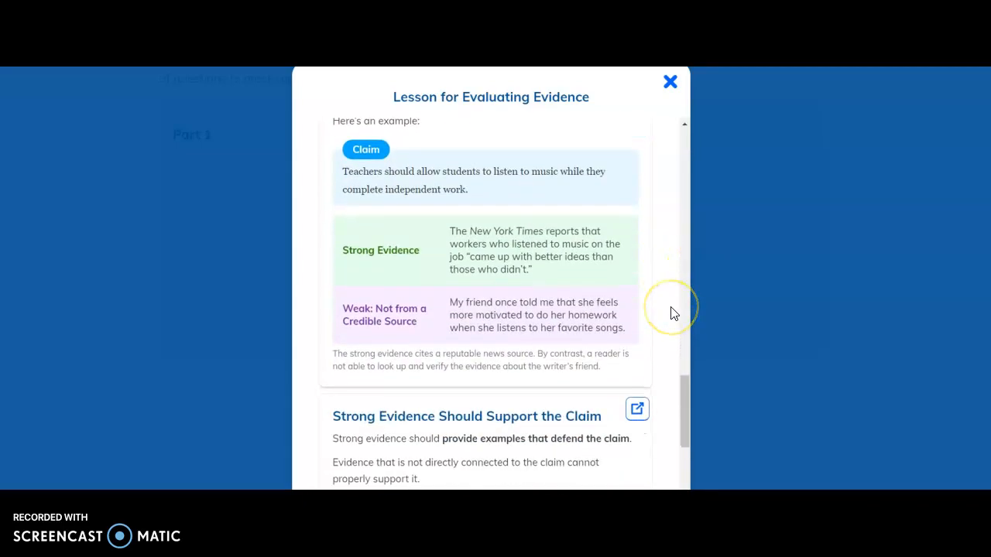
scroll(down, 3)
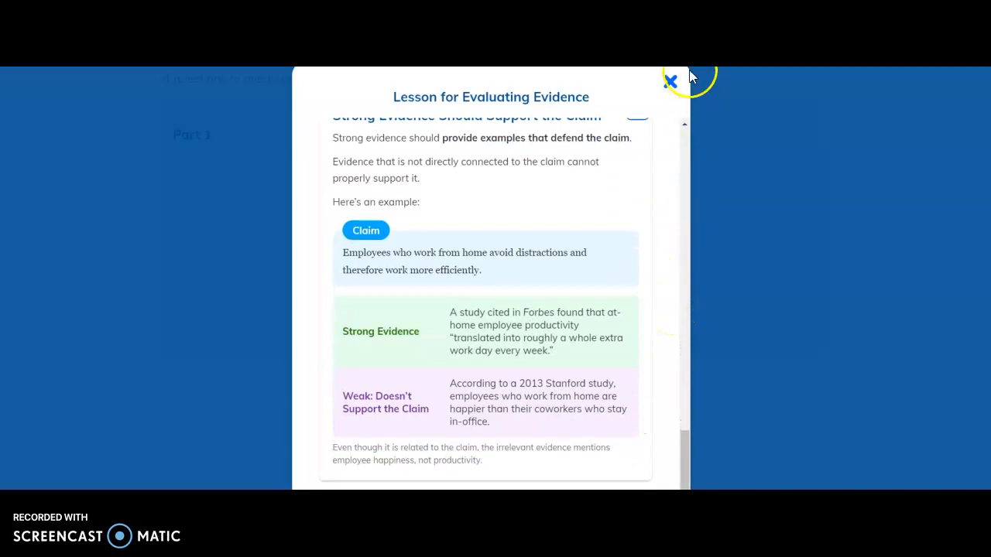
click(671, 81)
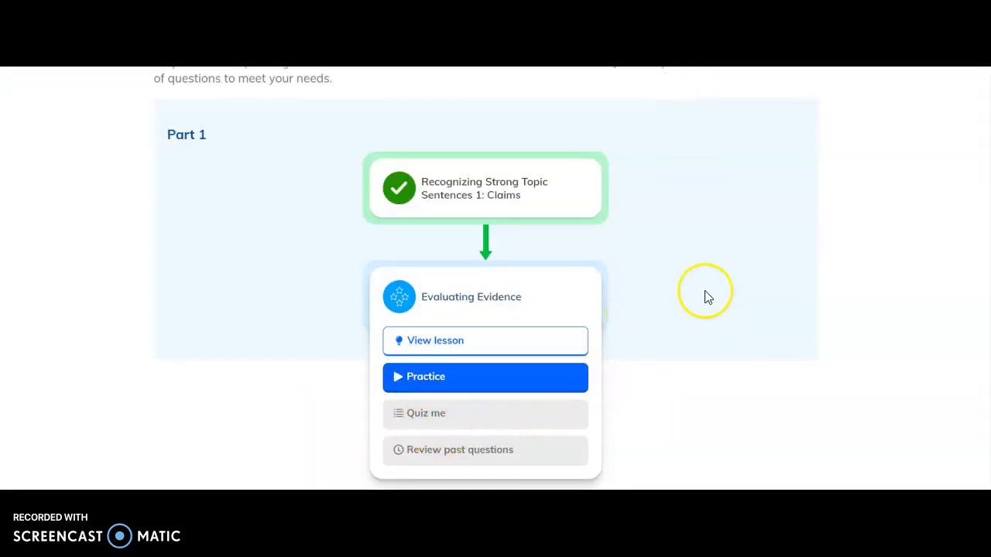
Start Evaluating Evidence practice and work through its questions to mastery
click(485, 378)
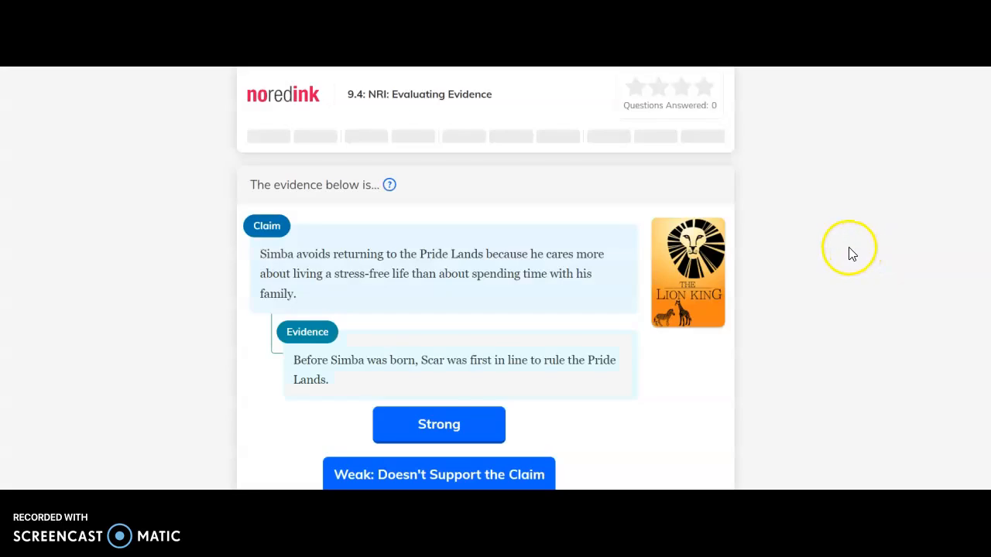
scroll(down, 3)
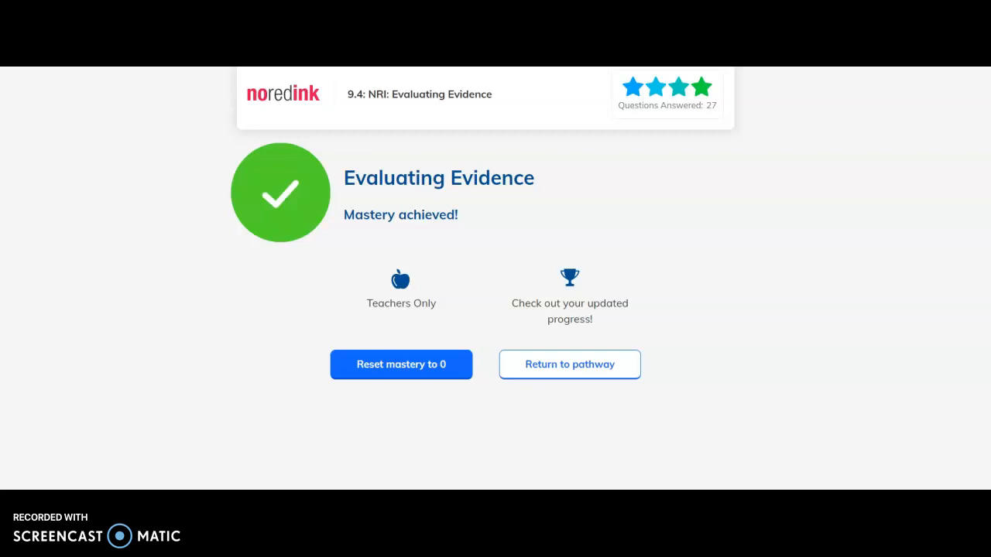
Return from the Evaluating Evidence mastery screen to the 9.4 assignment pathway
click(570, 363)
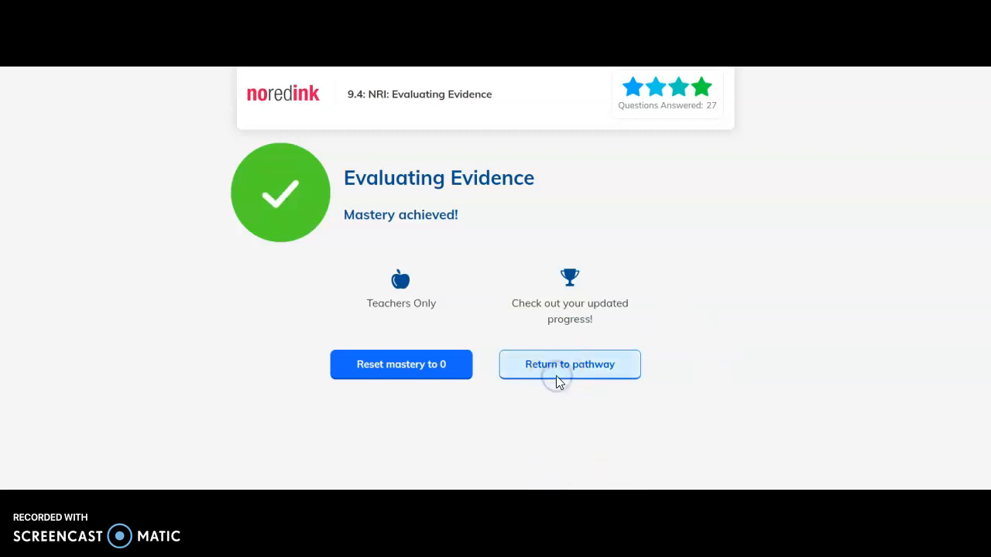
click(569, 363)
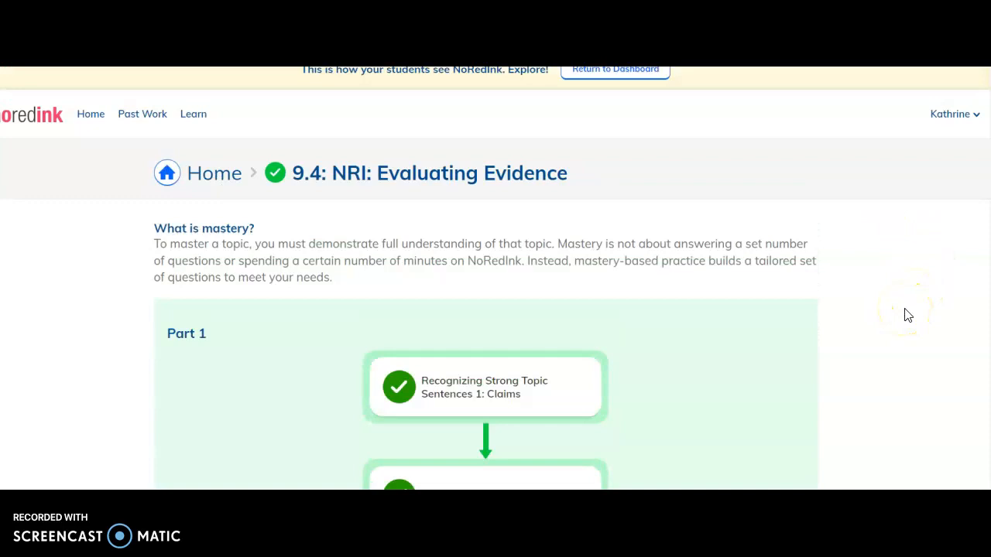
Scroll the pathway to confirm both topics are checked off
scroll(down, 3)
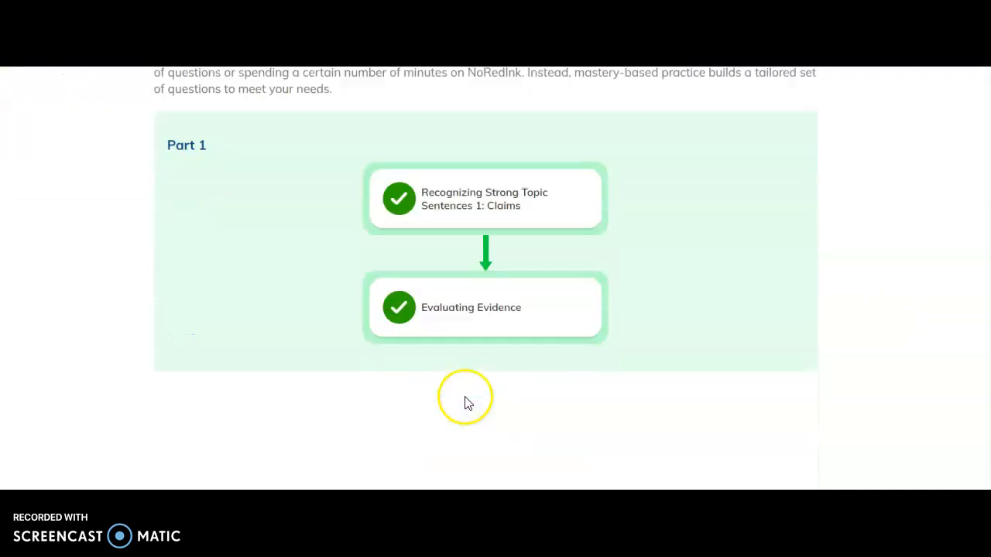
scroll(down, 3)
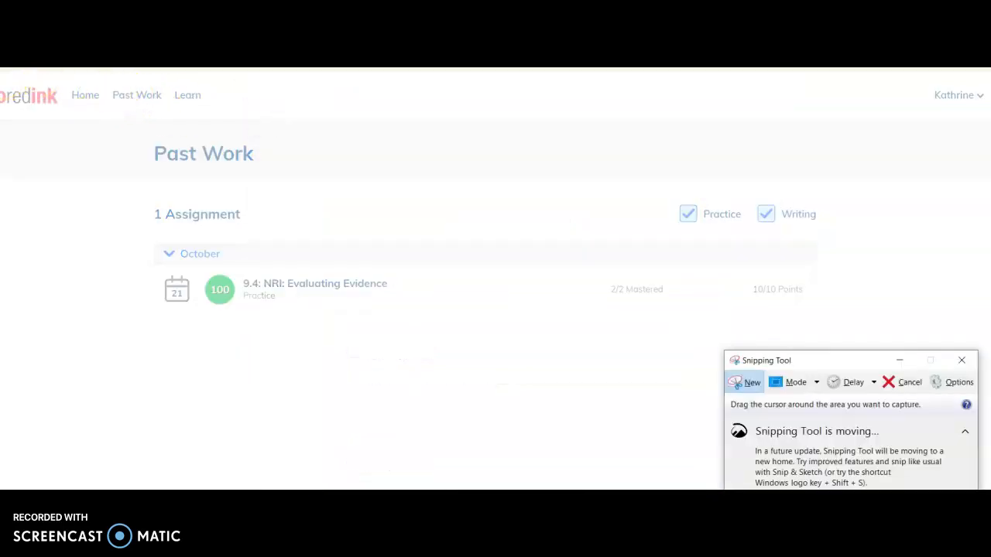
Snip the Past Work page showing 9.4 Evaluating Evidence with score 100 and 2/2 mastered
drag(8, 80, 534, 164)
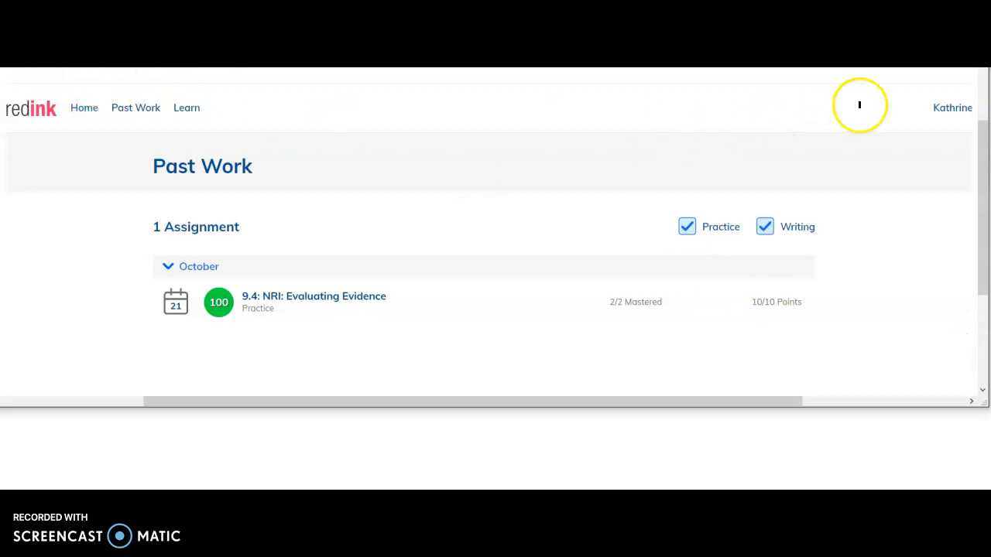
mouse_move(926, 109)
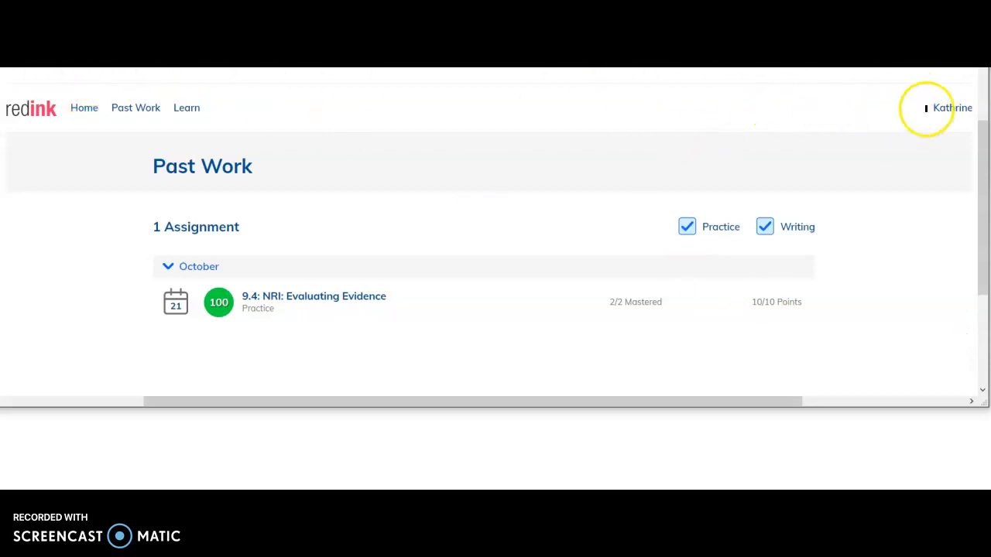